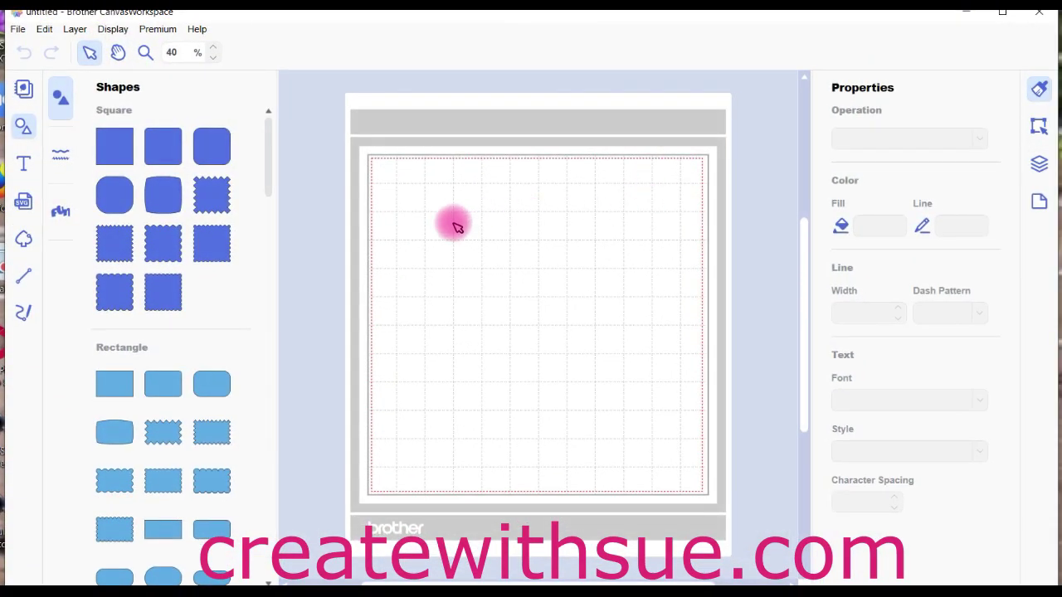
{"action": "mouse_move", "coordinate": [278, 216]}
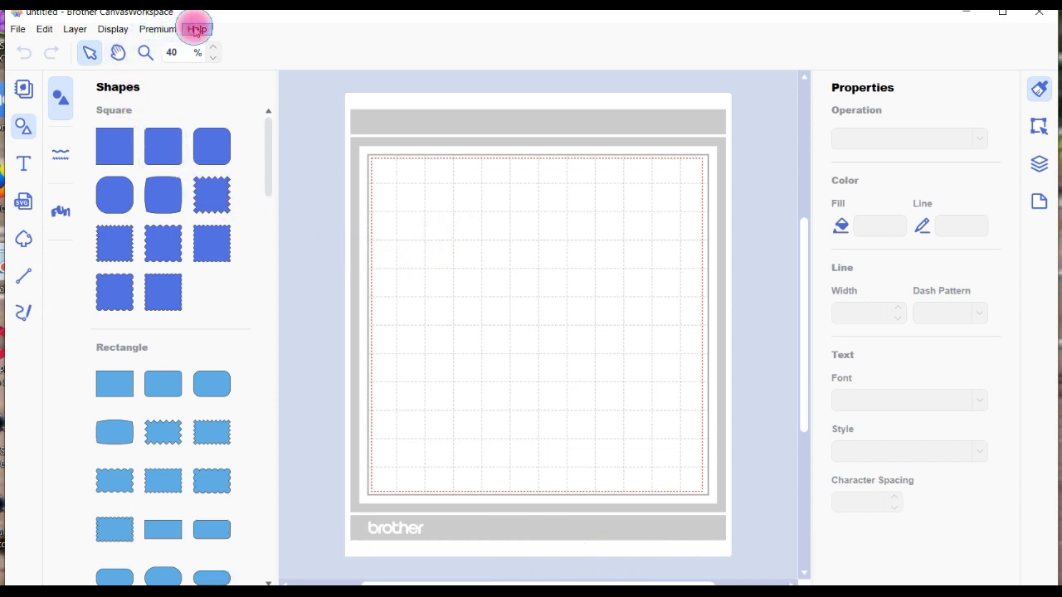
Step: Open the Help menu to show its help, account and update entries
{"action": "left_click", "coordinate": [197, 28]}
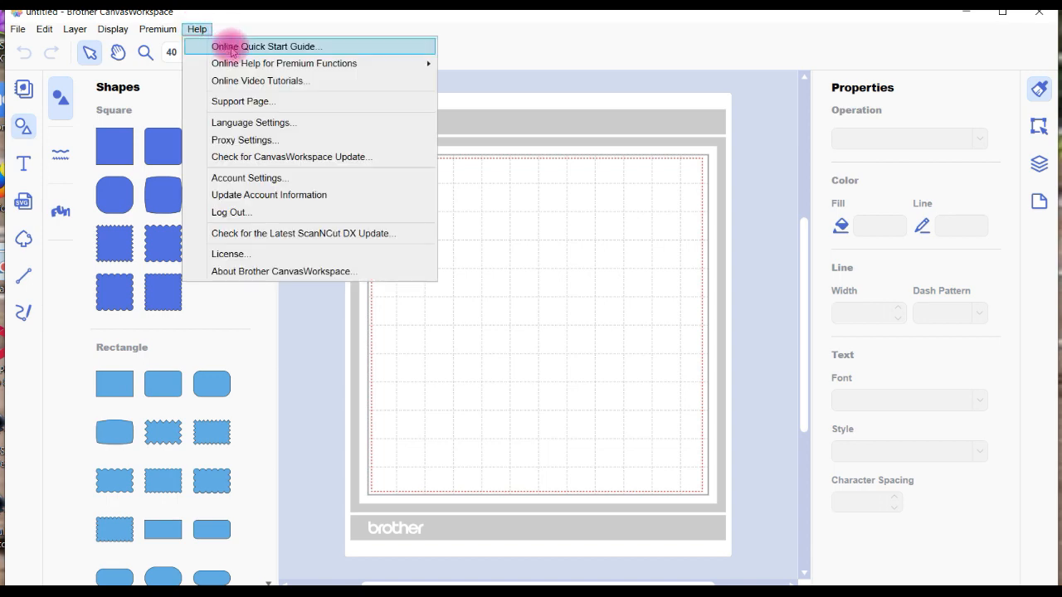
{"action": "mouse_move", "coordinate": [284, 63]}
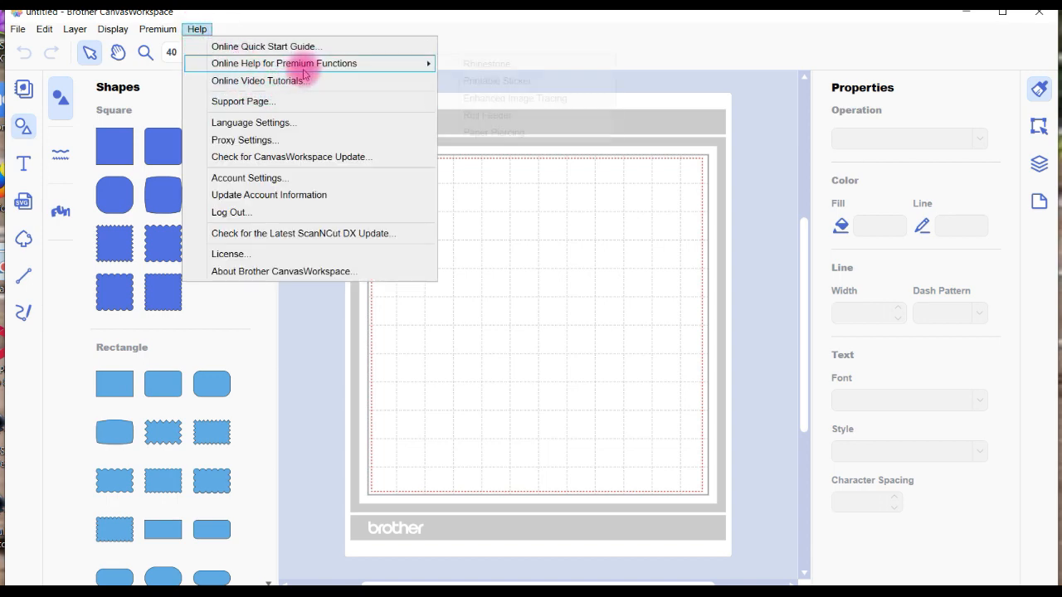
{"action": "mouse_move", "coordinate": [307, 101]}
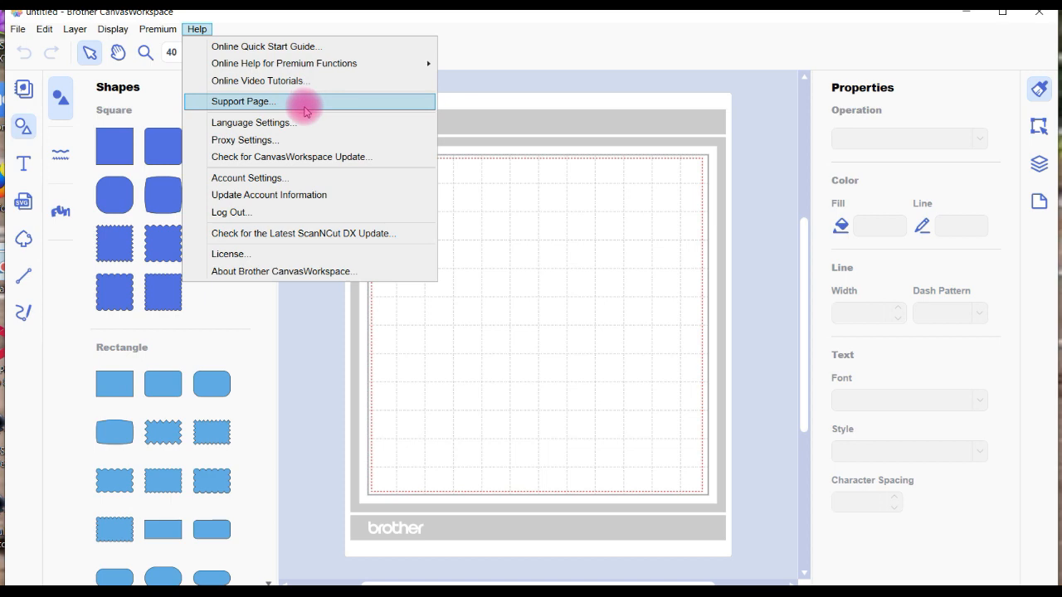
{"action": "mouse_move", "coordinate": [309, 139]}
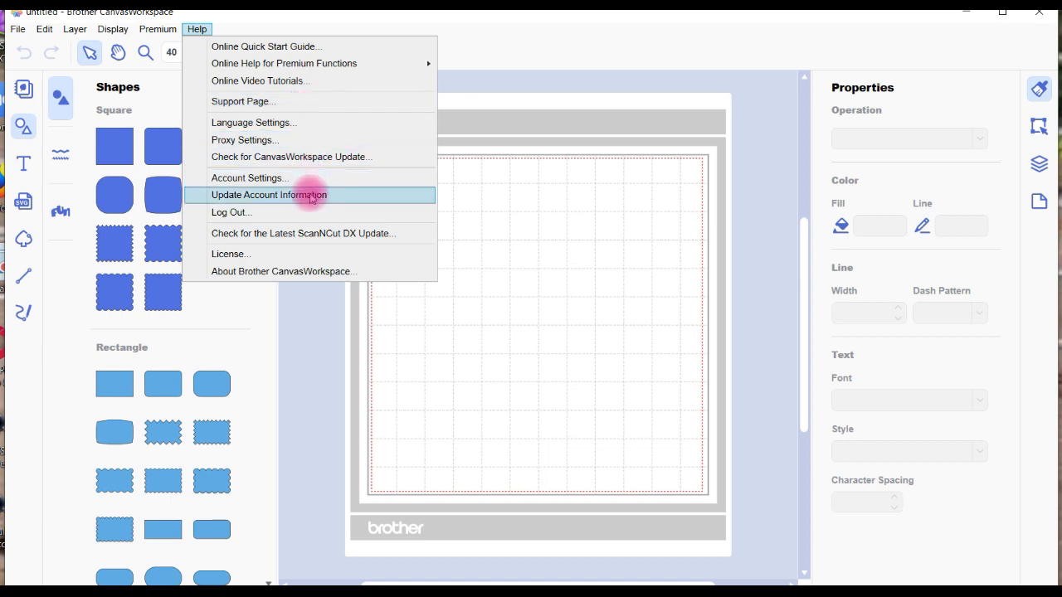
{"action": "mouse_move", "coordinate": [307, 233]}
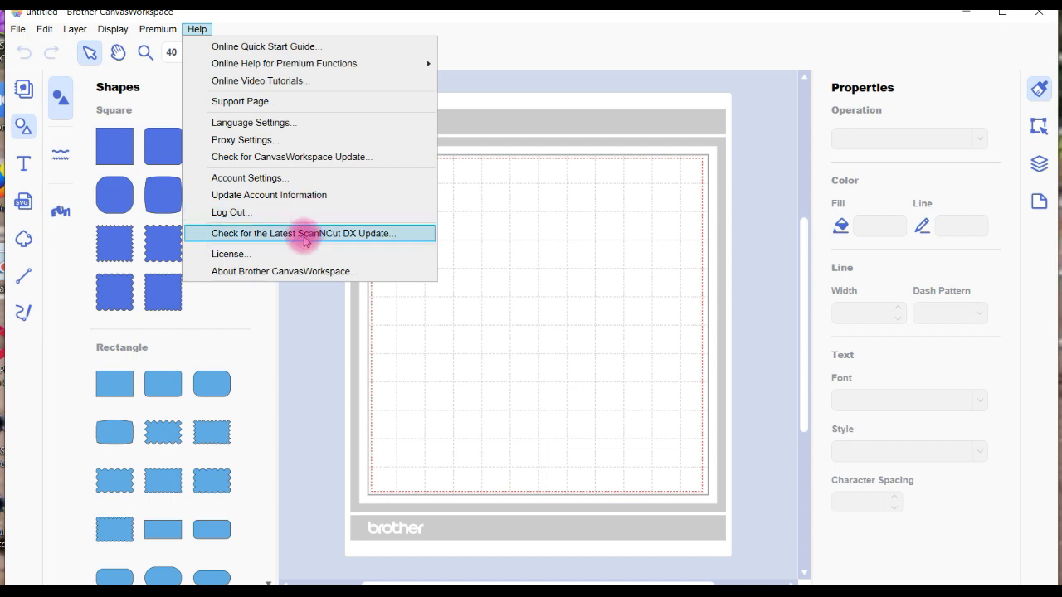
{"action": "mouse_move", "coordinate": [291, 272]}
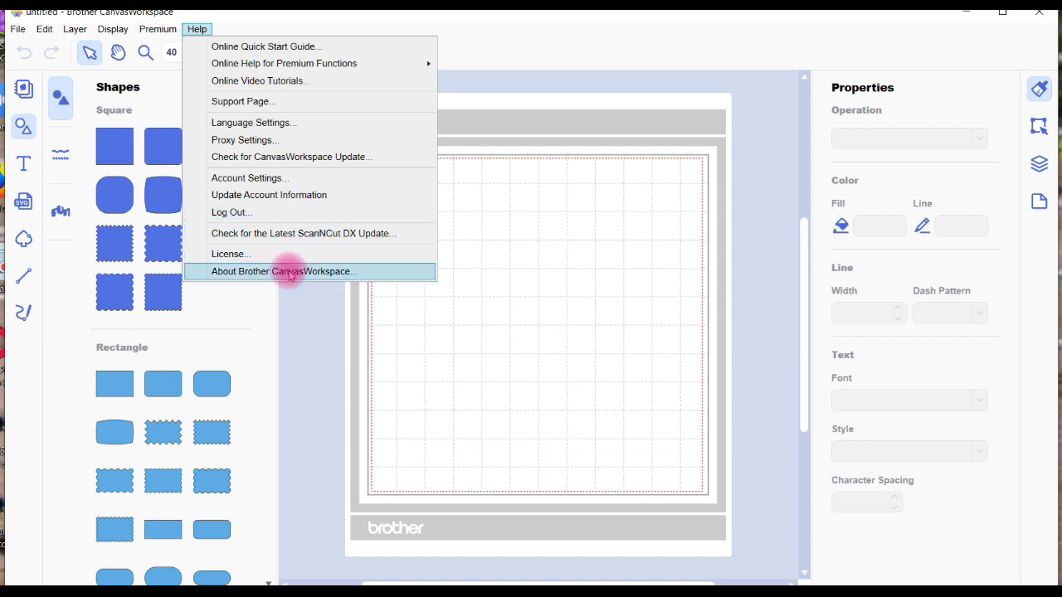
Step: View About Brother CanvasWorkspace, confirm version 2.2.0, and dismiss it with OK
{"action": "left_click", "coordinate": [285, 271]}
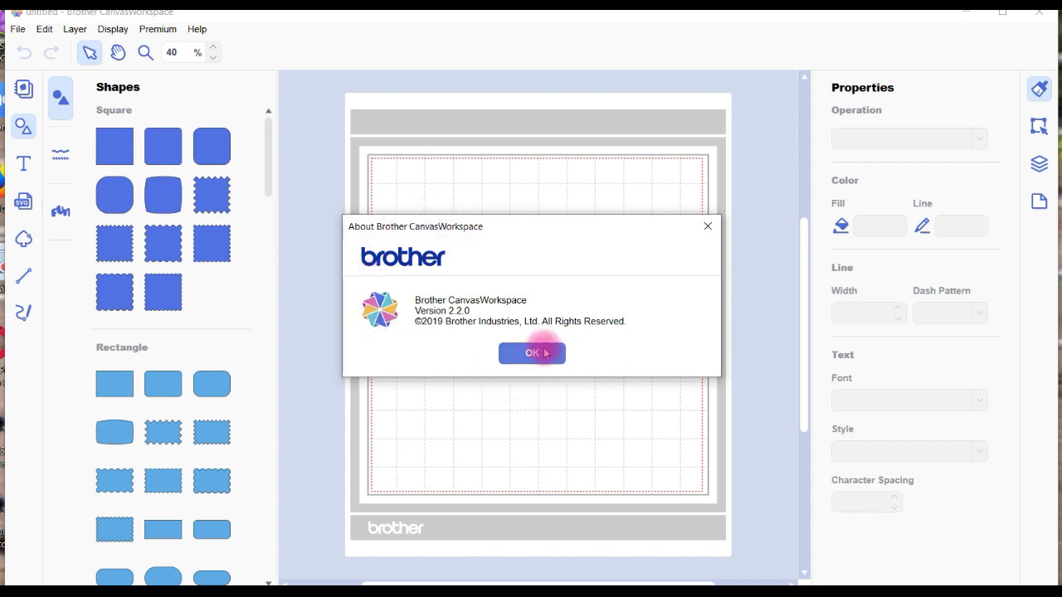
{"action": "mouse_move", "coordinate": [469, 291]}
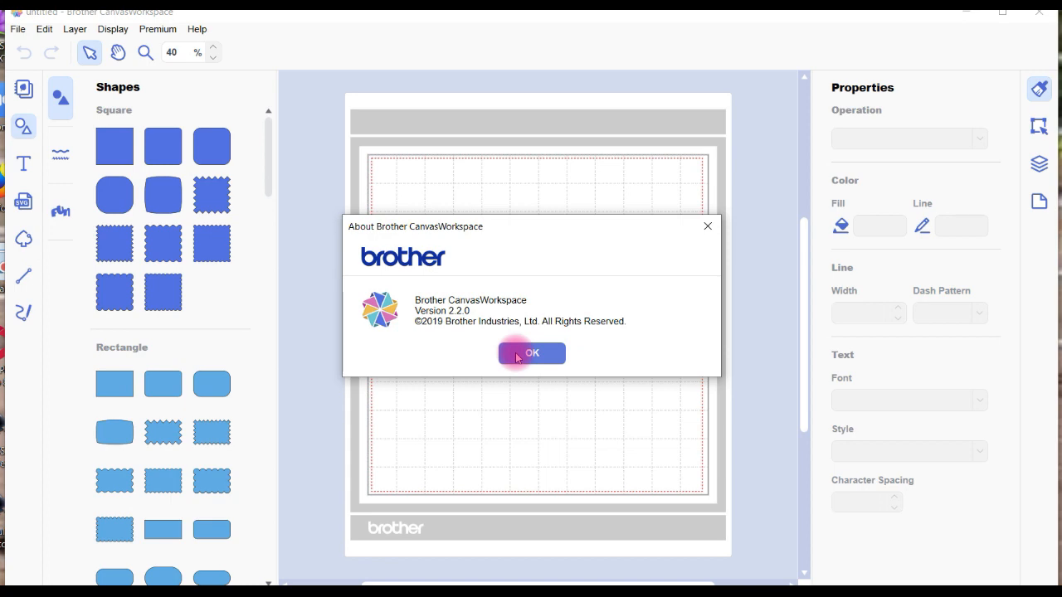
{"action": "left_click", "coordinate": [531, 352]}
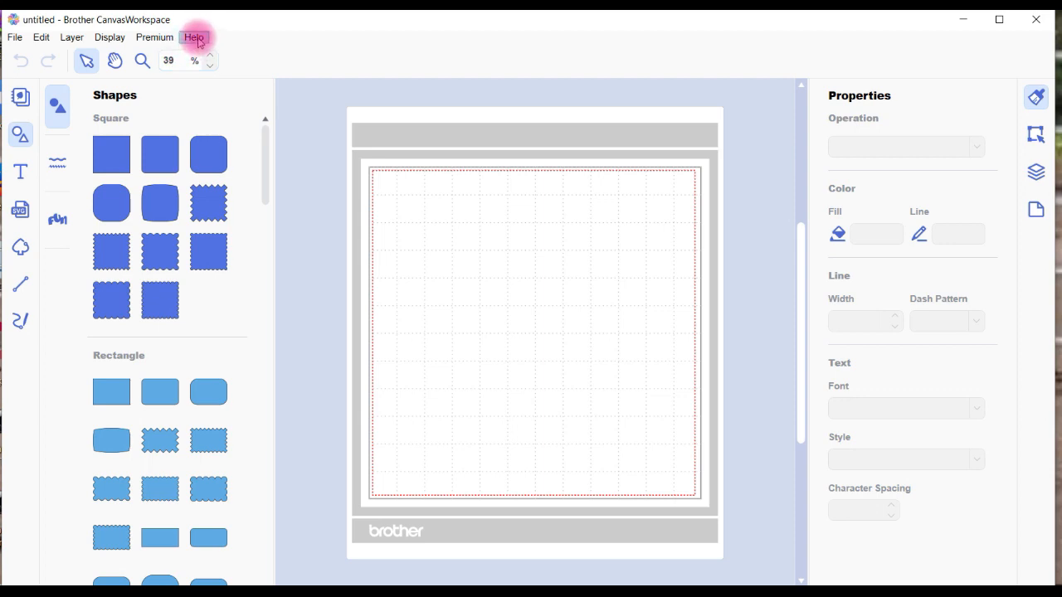
Step: Reopen the Help menu to reach Check for CanvasWorkspace Update
{"action": "left_click", "coordinate": [193, 37]}
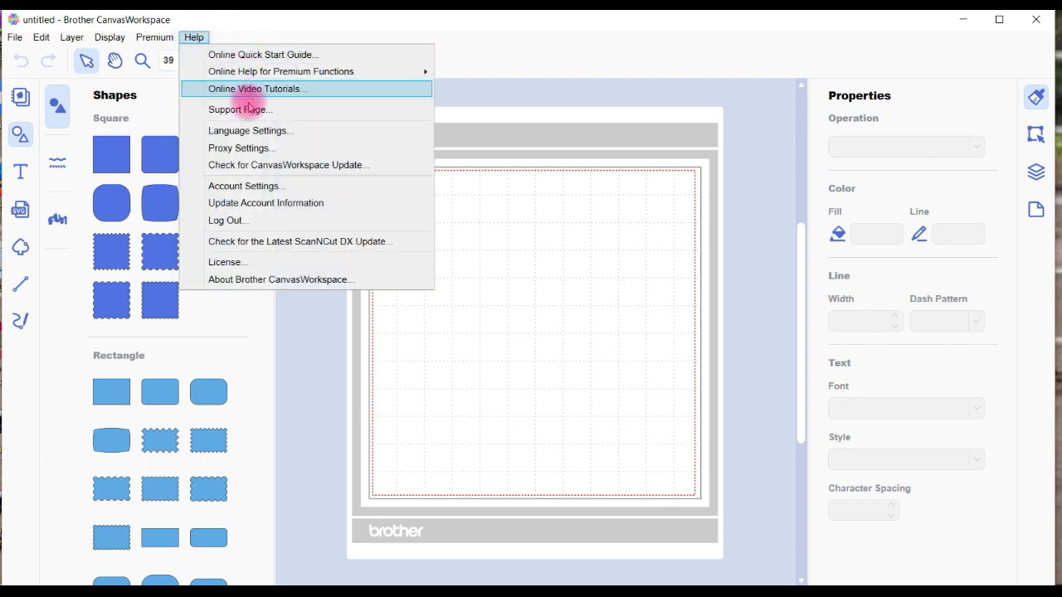
{"action": "mouse_move", "coordinate": [275, 180]}
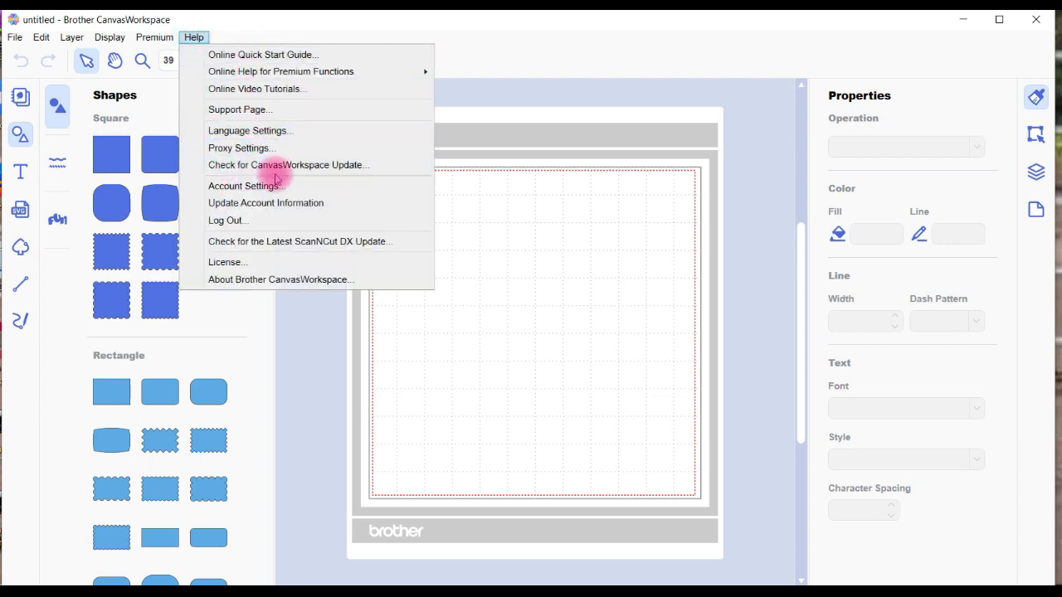
{"action": "mouse_move", "coordinate": [315, 165]}
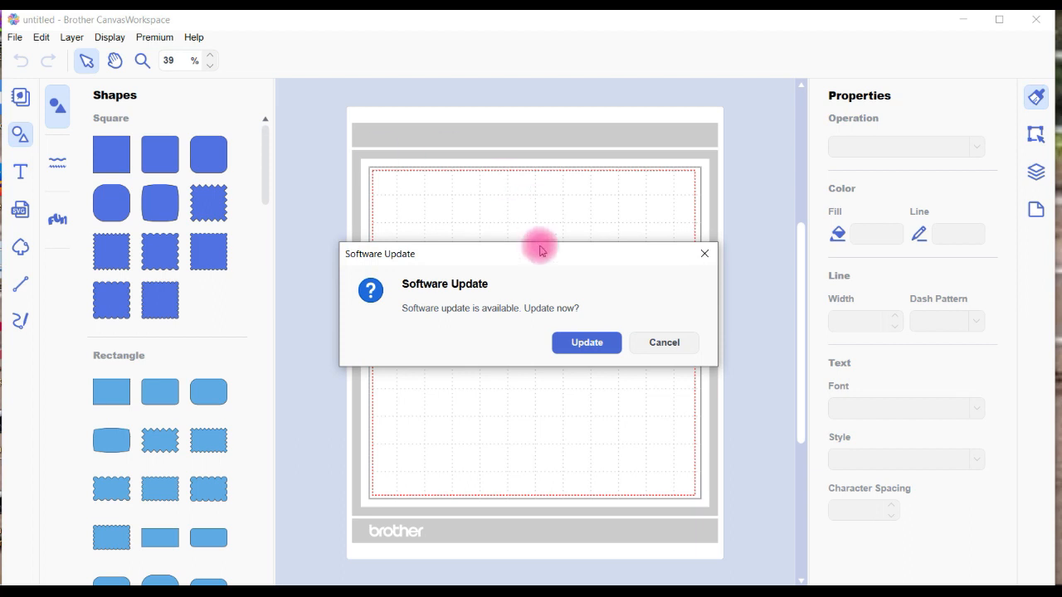
{"action": "mouse_move", "coordinate": [612, 249]}
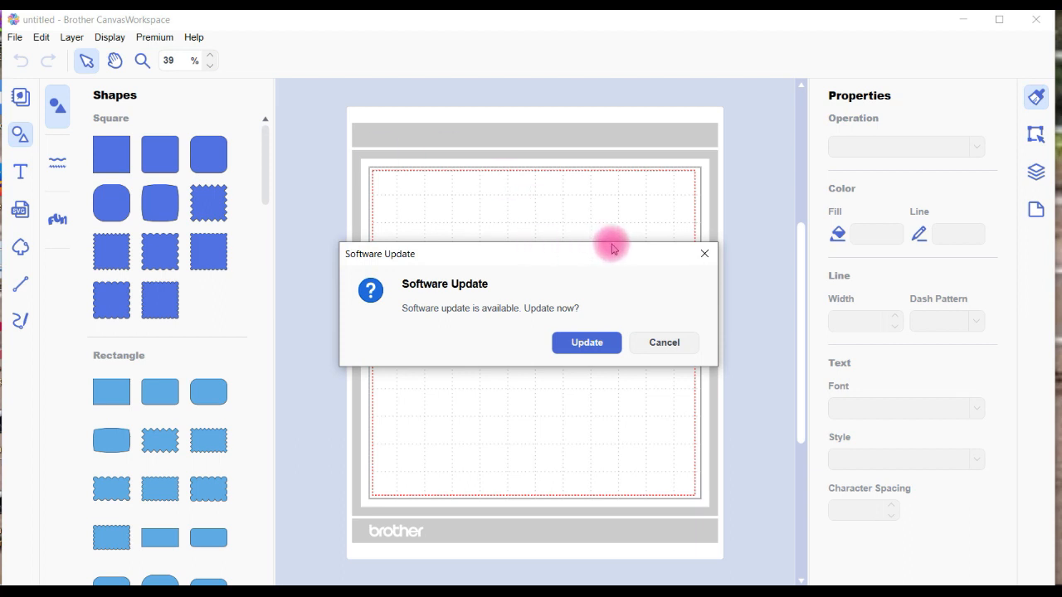
{"action": "mouse_move", "coordinate": [412, 332]}
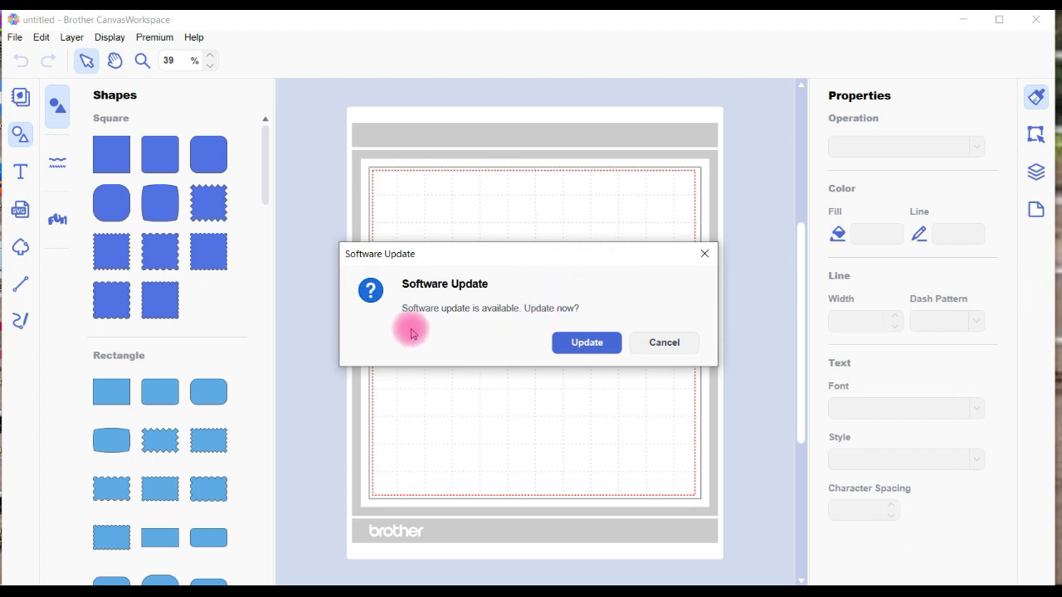
{"action": "mouse_move", "coordinate": [507, 328]}
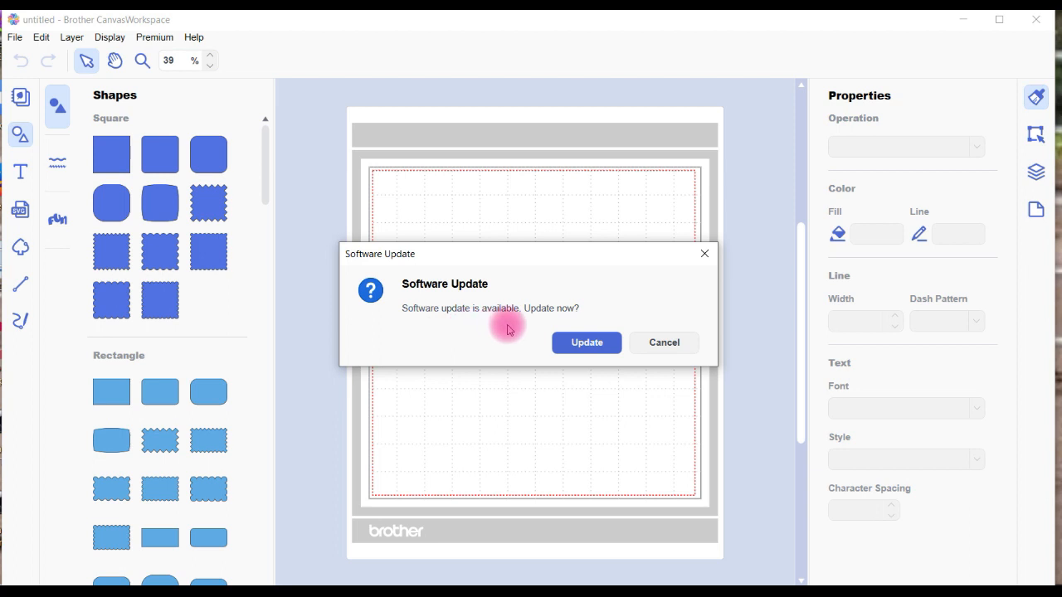
Step: Accept the Software Update and let CanvasWorkspace install and relaunch
{"action": "left_click", "coordinate": [586, 341]}
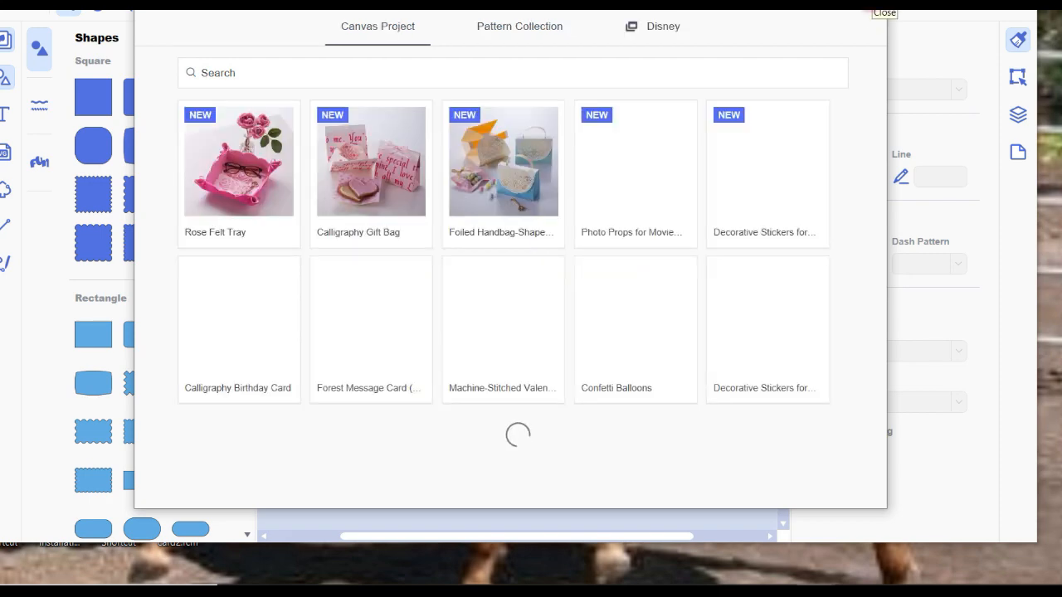
Step: Close the Canvas Project design gallery to return to the blank untitled project
{"action": "left_click", "coordinate": [884, 13]}
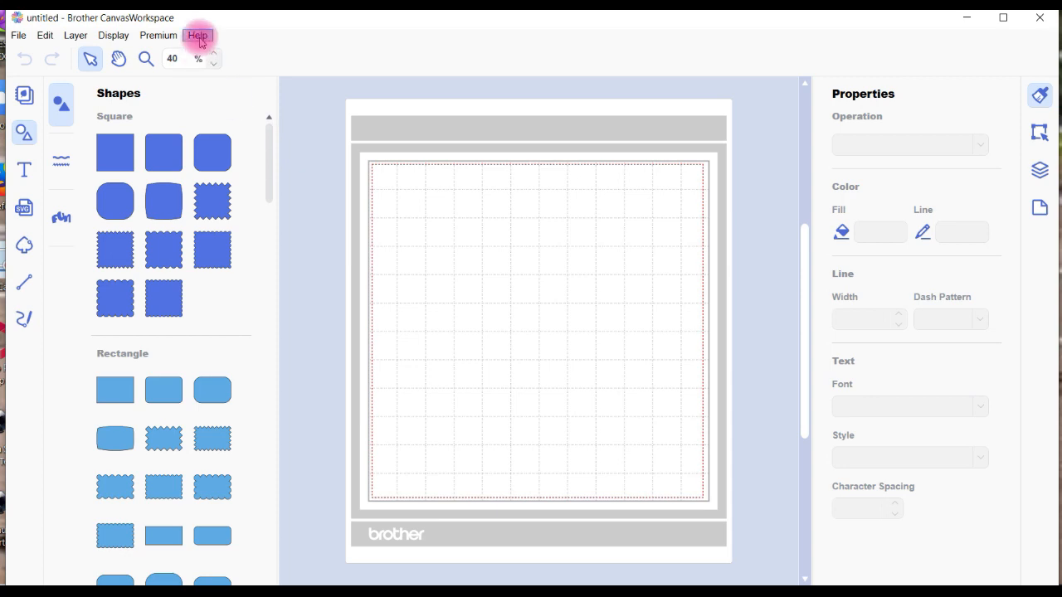
{"action": "mouse_move", "coordinate": [44, 41]}
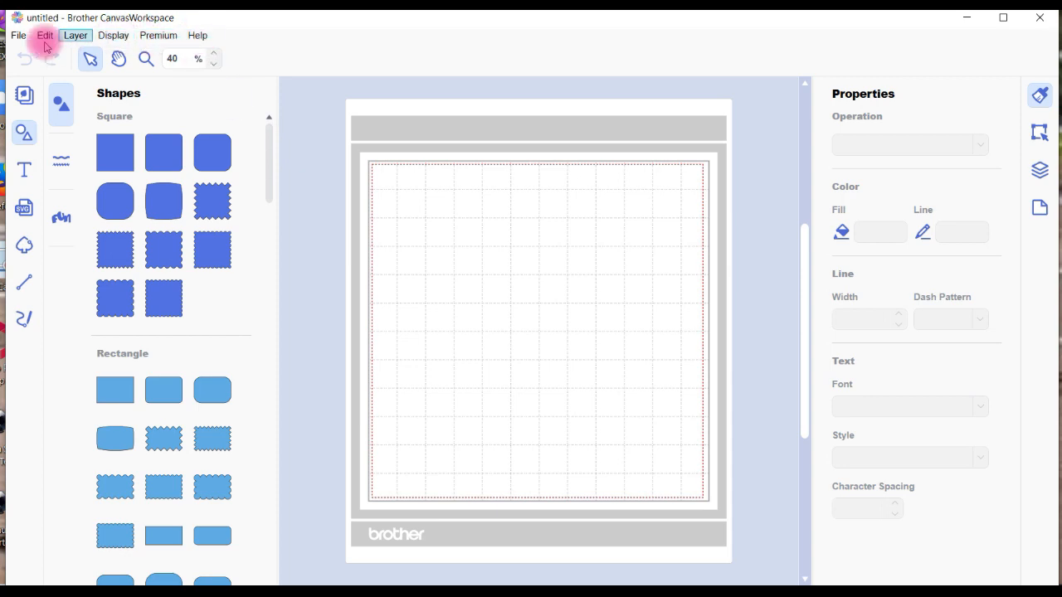
Step: Browse the File, Display, Premium and Help menus, then the Layers and Edit panels
{"action": "left_click", "coordinate": [18, 35]}
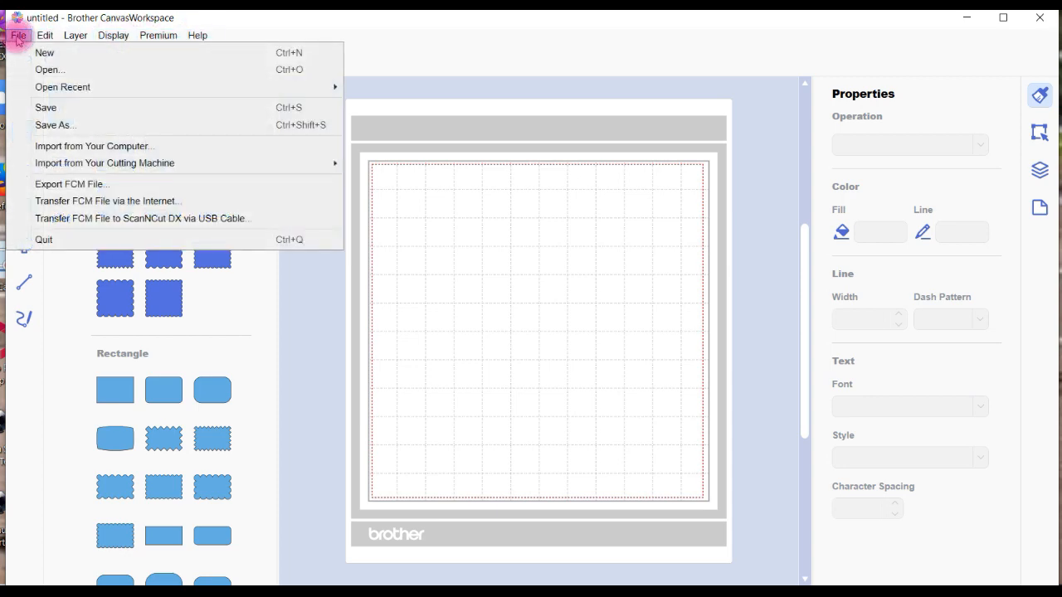
{"action": "left_click", "coordinate": [45, 35]}
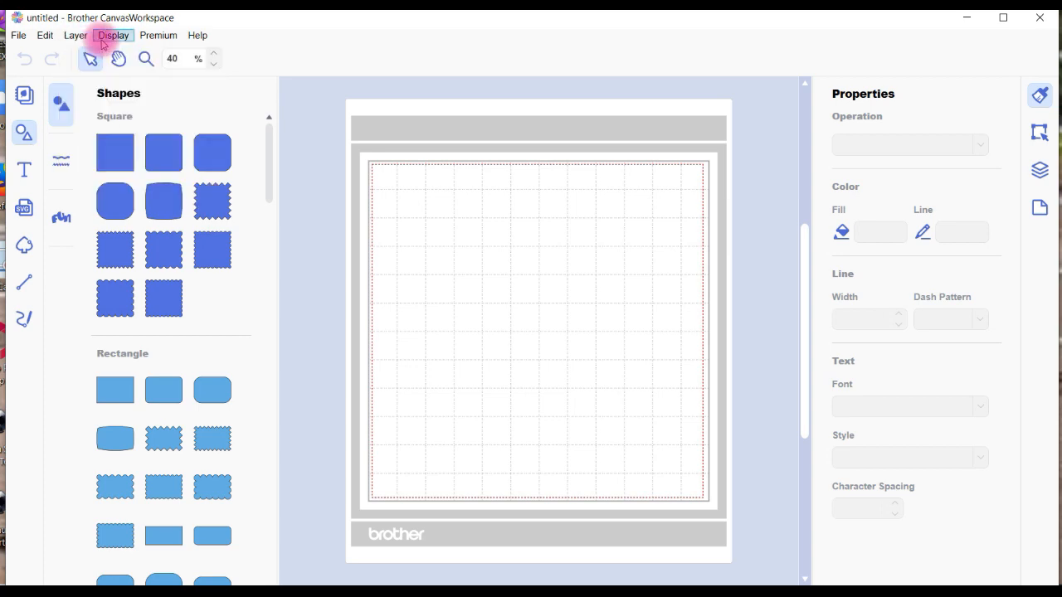
{"action": "left_click", "coordinate": [113, 35]}
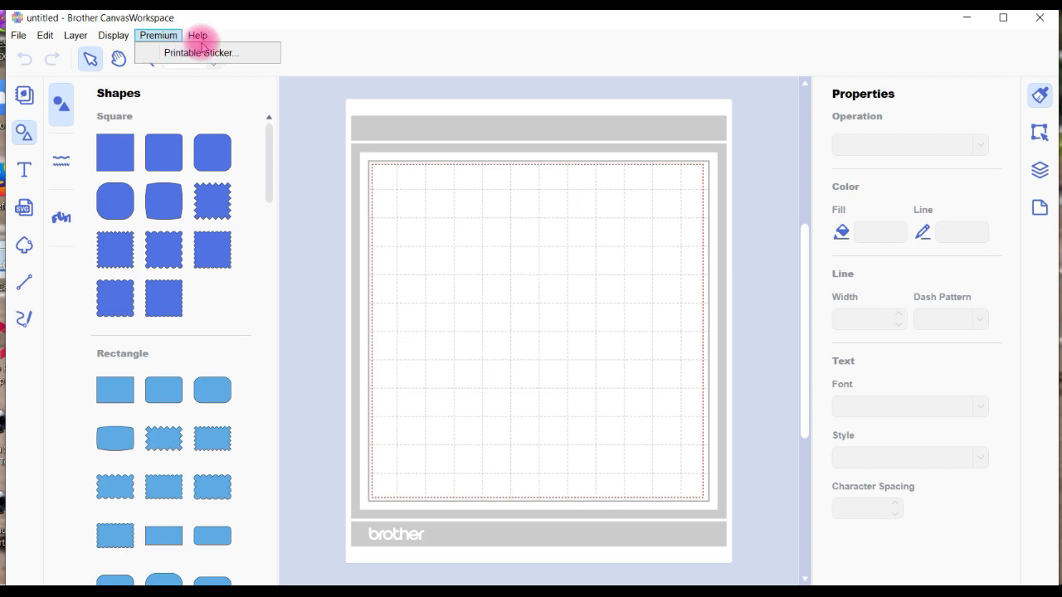
{"action": "left_click", "coordinate": [198, 35]}
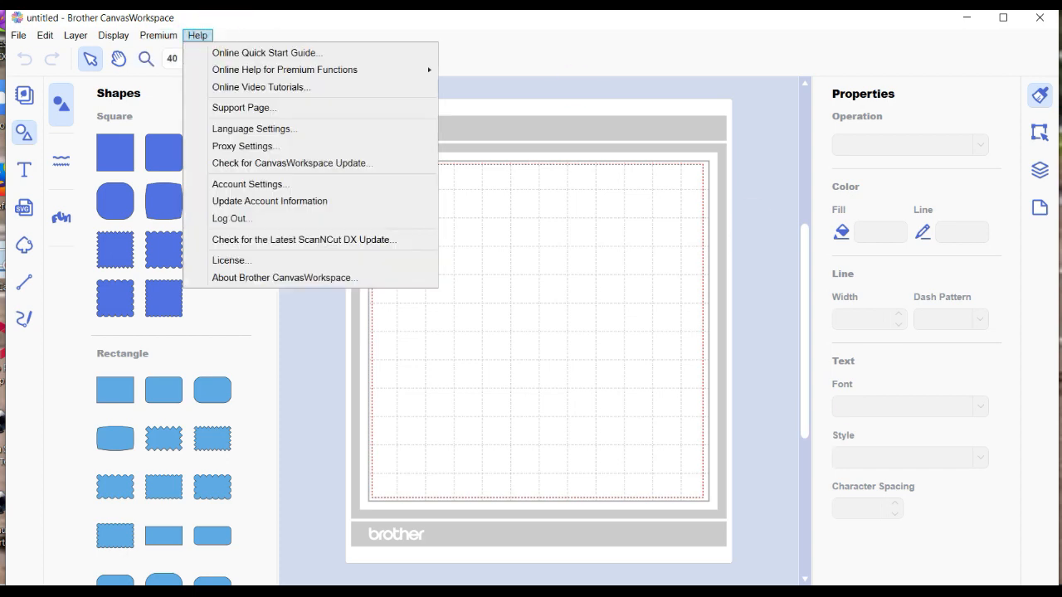
{"action": "left_click", "coordinate": [1039, 170]}
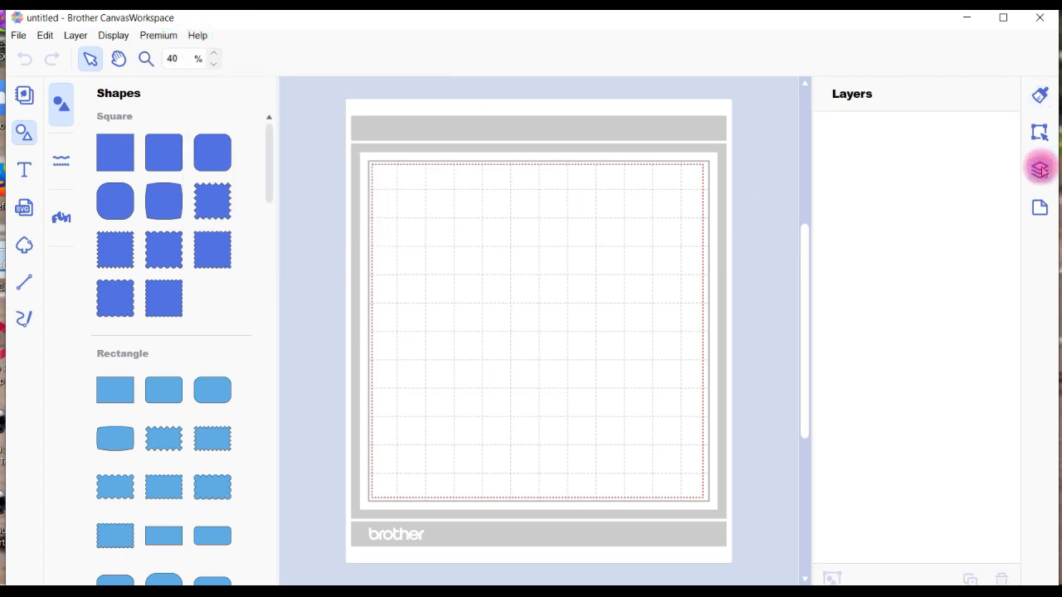
{"action": "left_click", "coordinate": [1039, 133]}
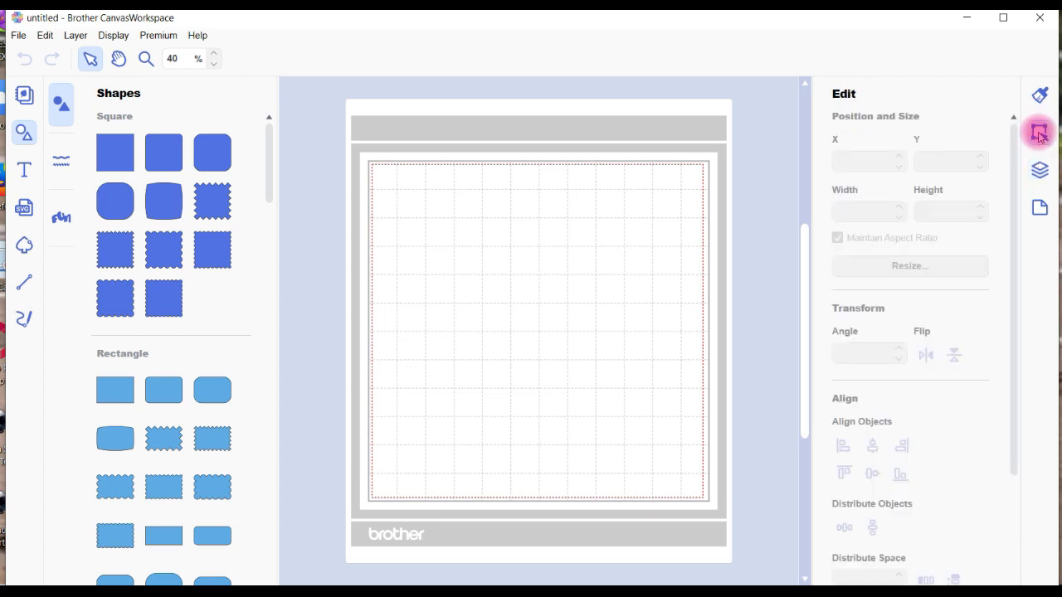
{"action": "mouse_move", "coordinate": [1038, 207]}
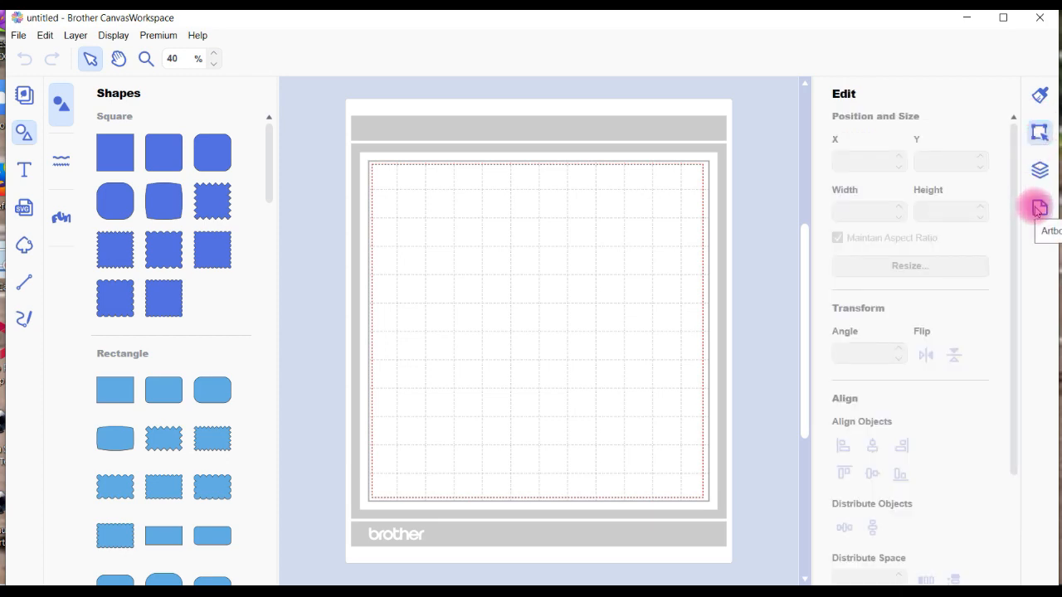